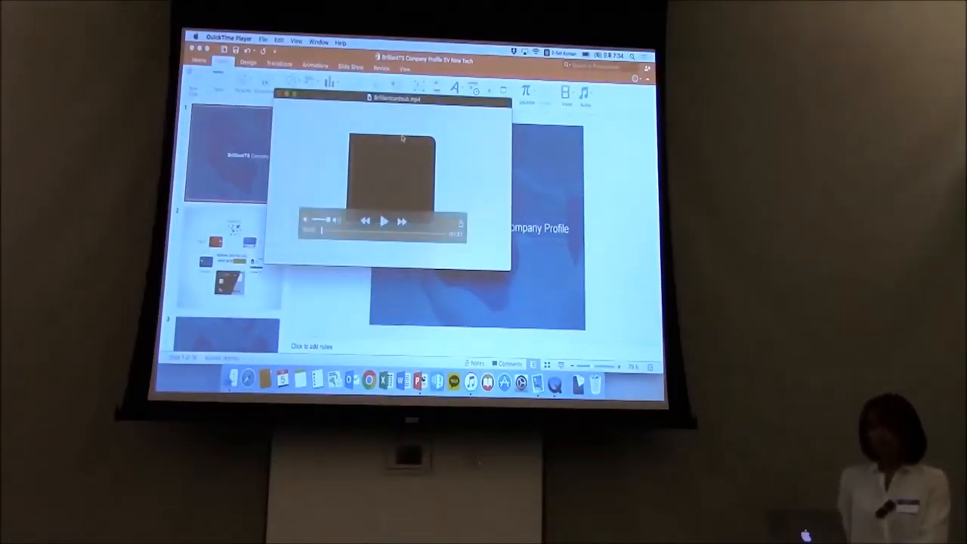
Start playback of the BrilliantIdeas.mp4 clip over the company profile slides
left_click(392, 219)
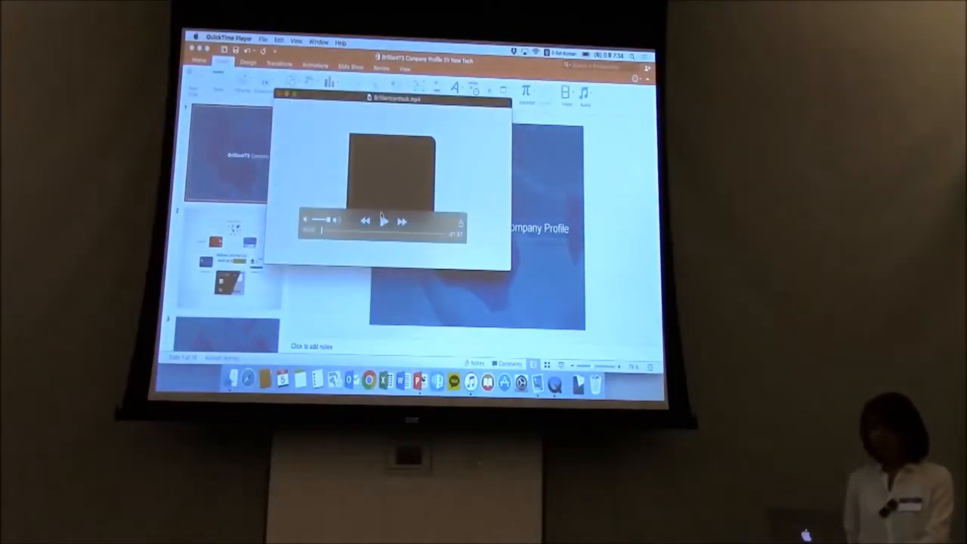
left_click(384, 217)
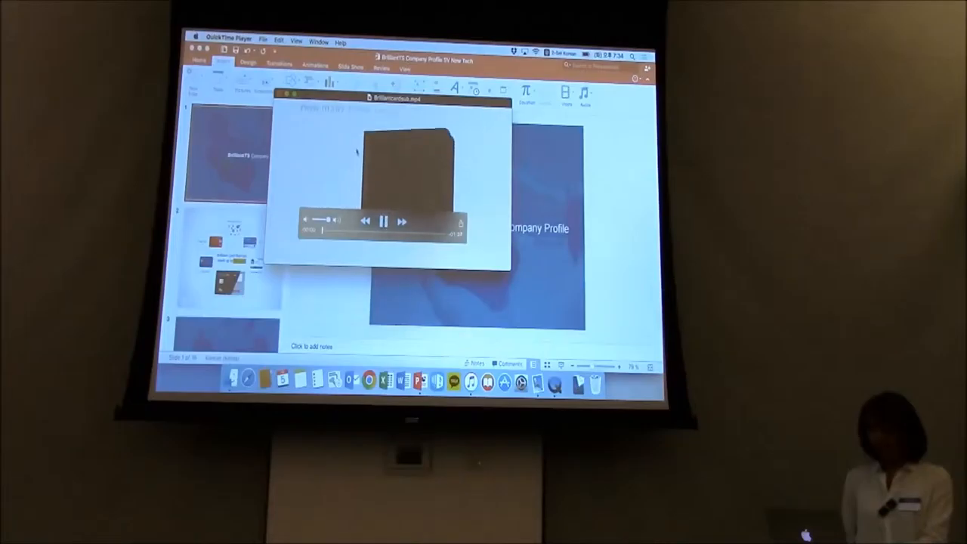